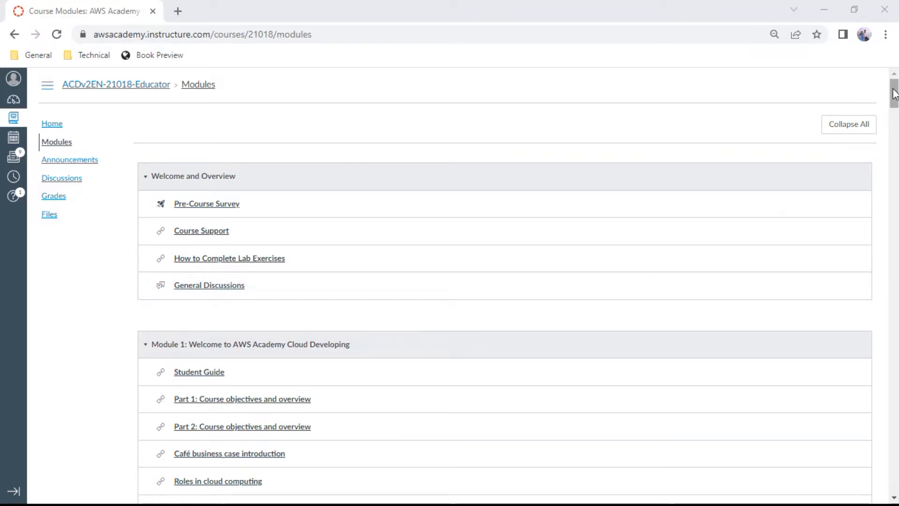
Step: Scroll down the Modules page to the Module 11 Defining Workflows section and its Knowledge Check
{"action": "scroll", "scroll_direction": "down", "scroll_amount": 3}
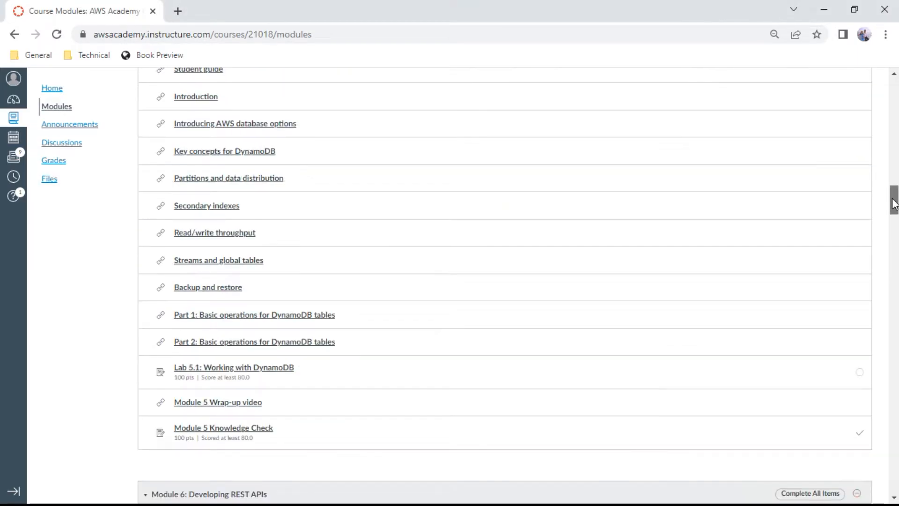
{"action": "scroll", "scroll_direction": "down", "scroll_amount": 3}
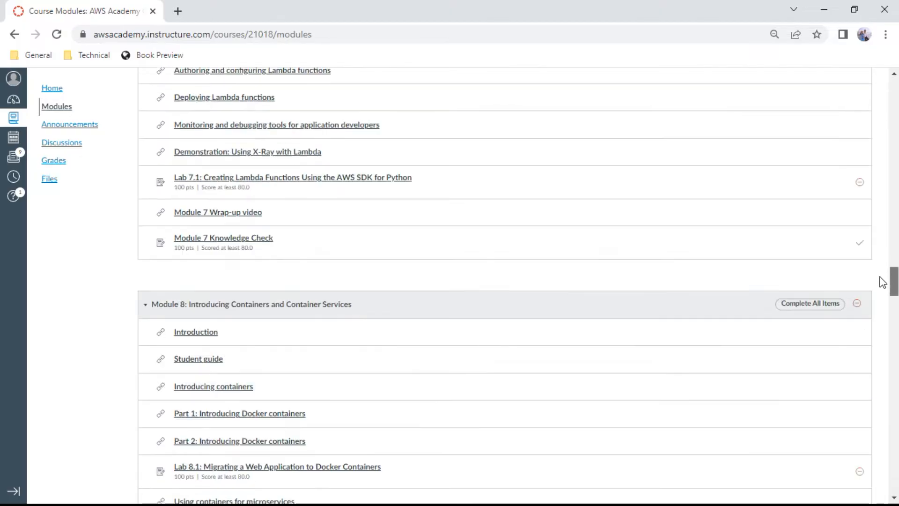
{"action": "scroll", "scroll_direction": "down", "scroll_amount": 3}
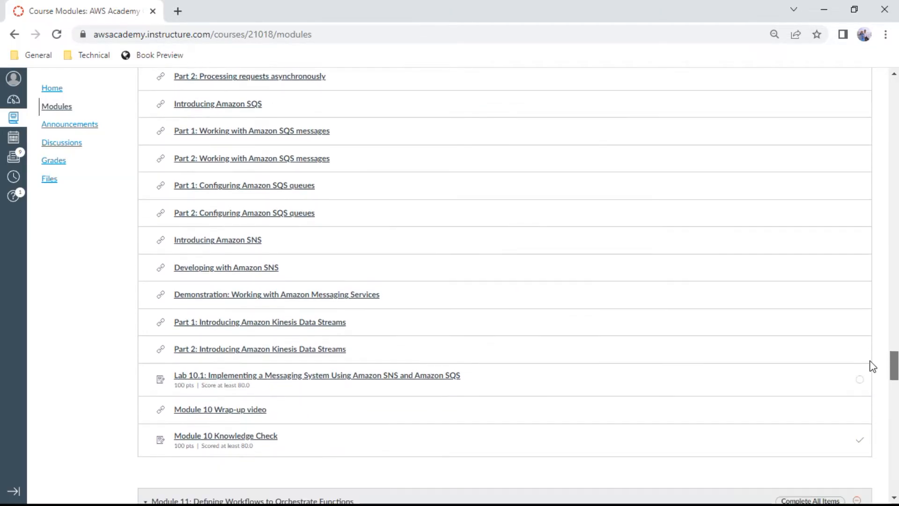
{"action": "scroll", "scroll_direction": "down", "scroll_amount": 3}
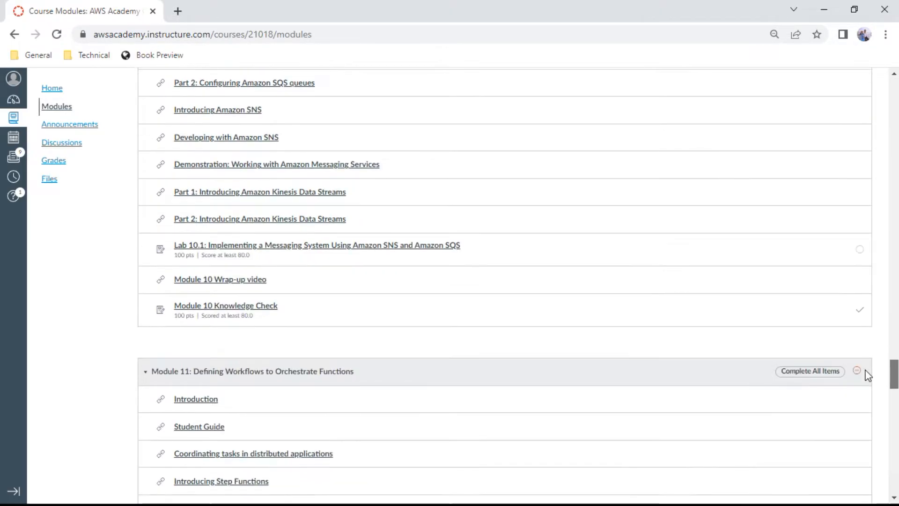
{"action": "scroll", "scroll_direction": "down", "scroll_amount": 3}
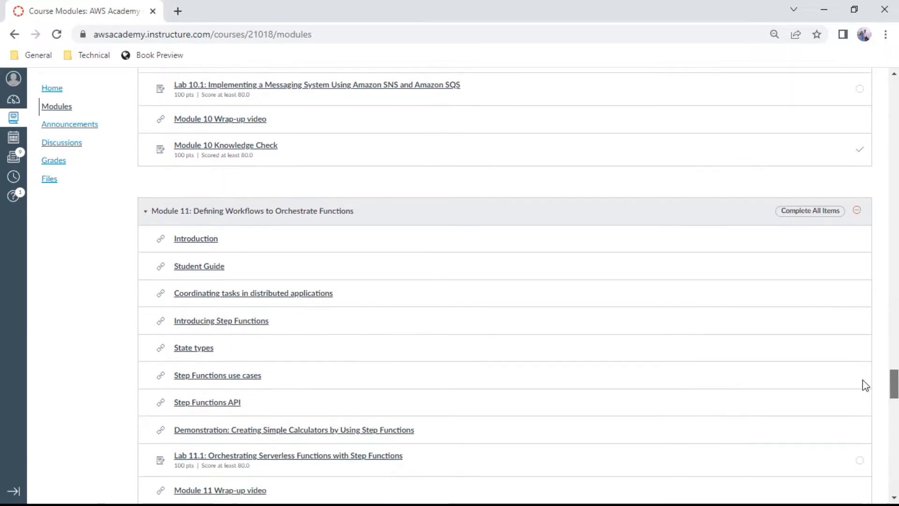
{"action": "scroll", "scroll_direction": "down", "scroll_amount": 3}
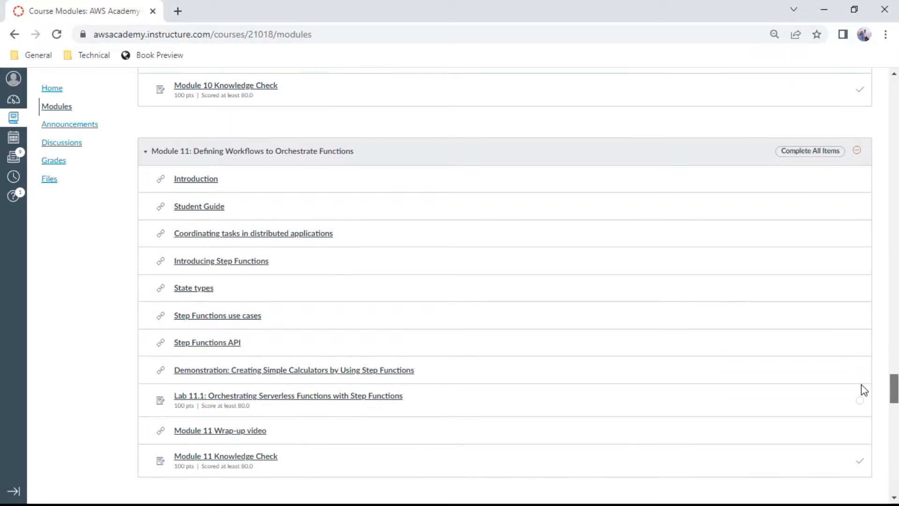
{"action": "scroll", "scroll_direction": "down", "scroll_amount": 3}
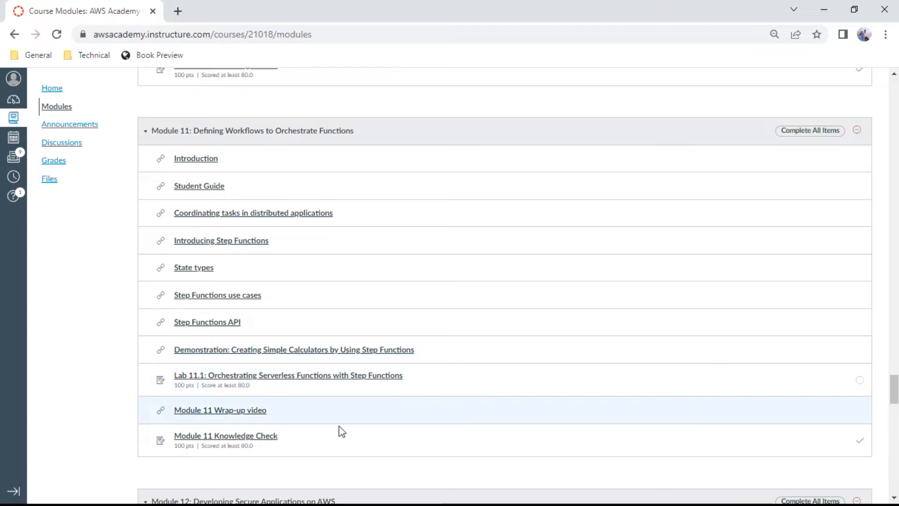
Step: Open the Module 11 Knowledge Check and decline resuming to start it fresh
{"action": "left_click", "coordinate": [225, 435]}
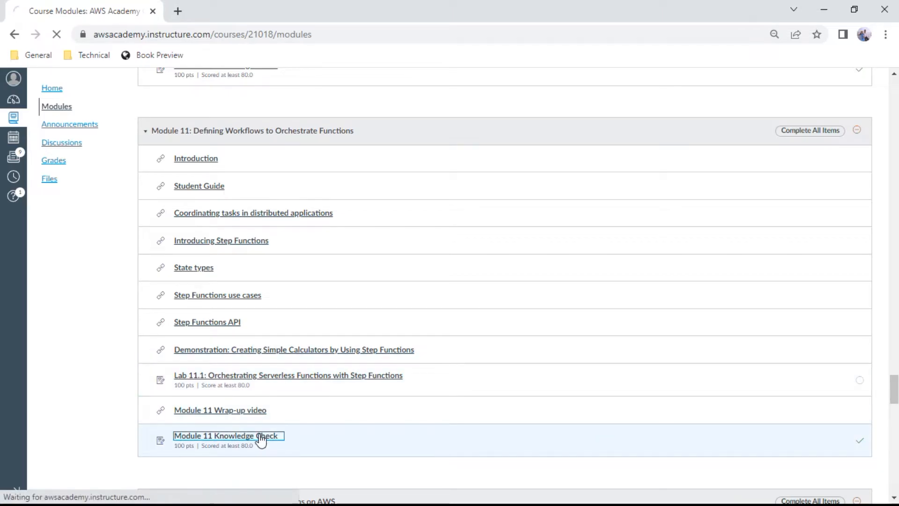
{"action": "left_click", "coordinate": [227, 436]}
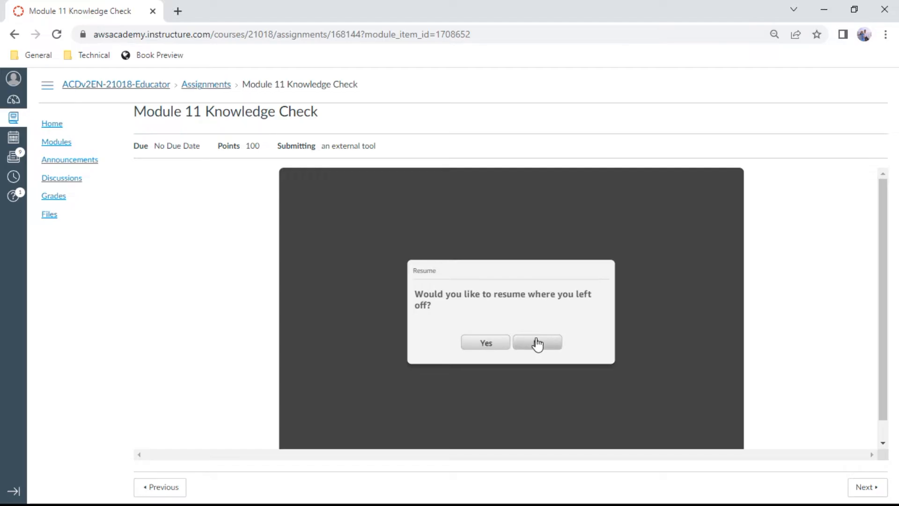
{"action": "left_click", "coordinate": [536, 342]}
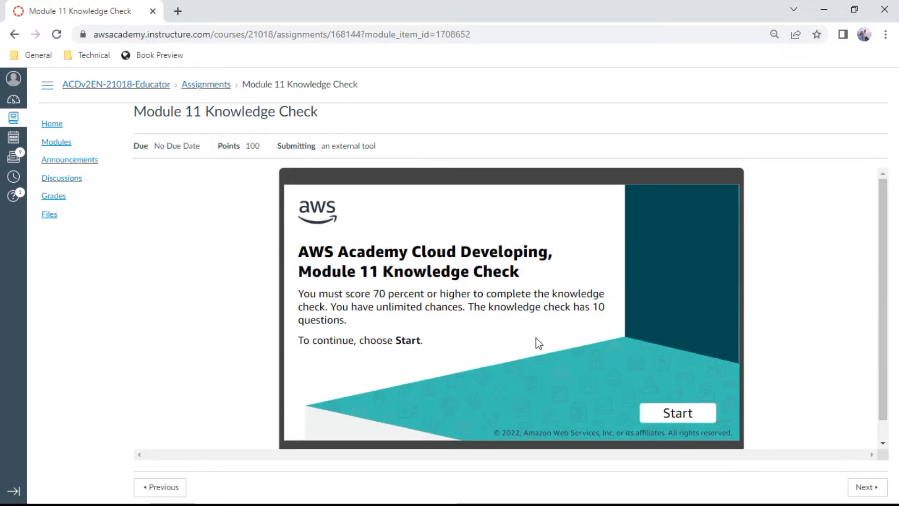
{"action": "mouse_move", "coordinate": [702, 363]}
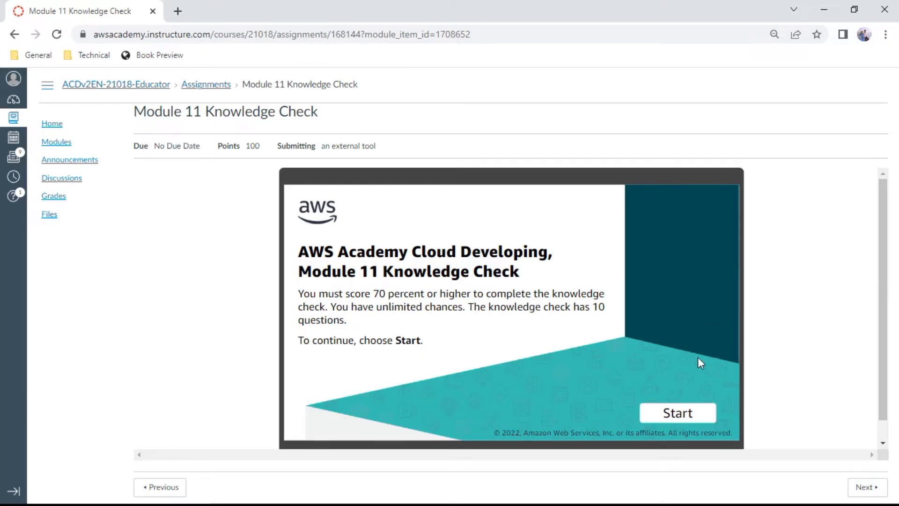
Step: Start the check and answer question 1 with the dependent Lambda functions scenario
{"action": "left_click", "coordinate": [677, 412]}
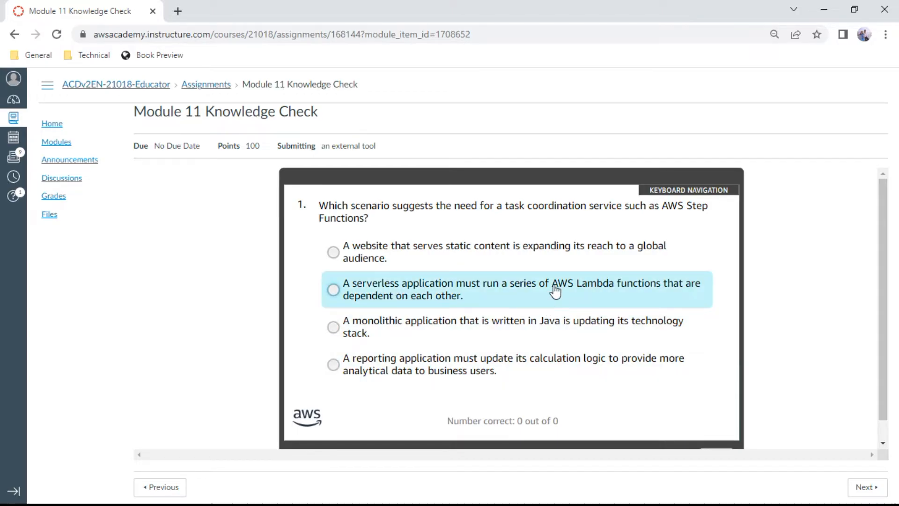
{"action": "left_click", "coordinate": [333, 289]}
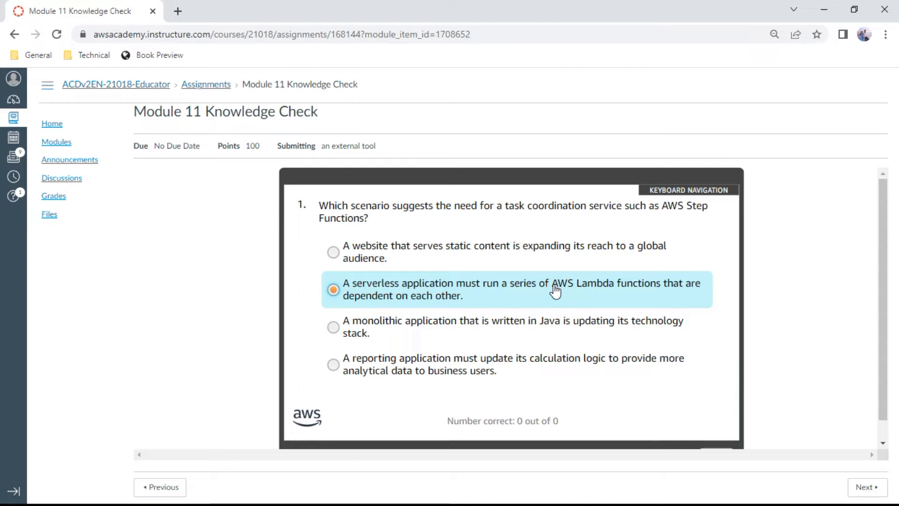
{"action": "mouse_move", "coordinate": [683, 305]}
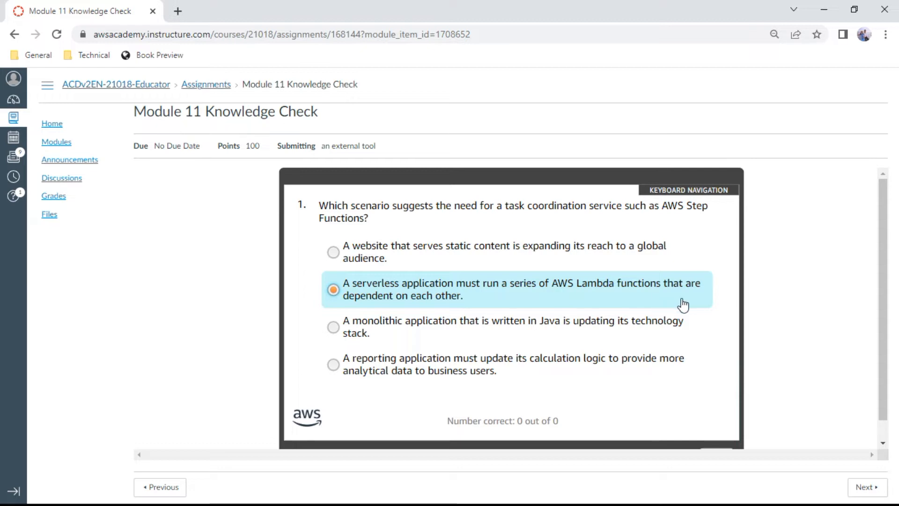
{"action": "scroll", "scroll_direction": "down", "scroll_amount": 3}
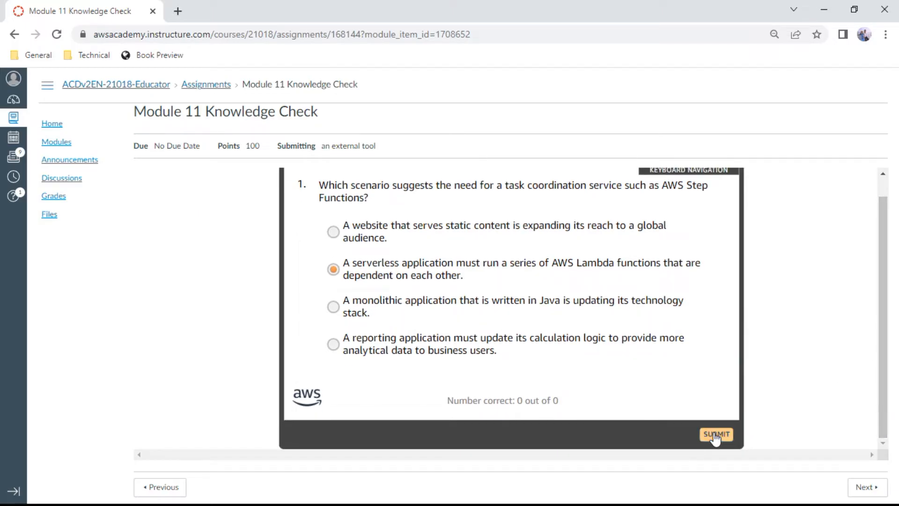
{"action": "left_click", "coordinate": [716, 434]}
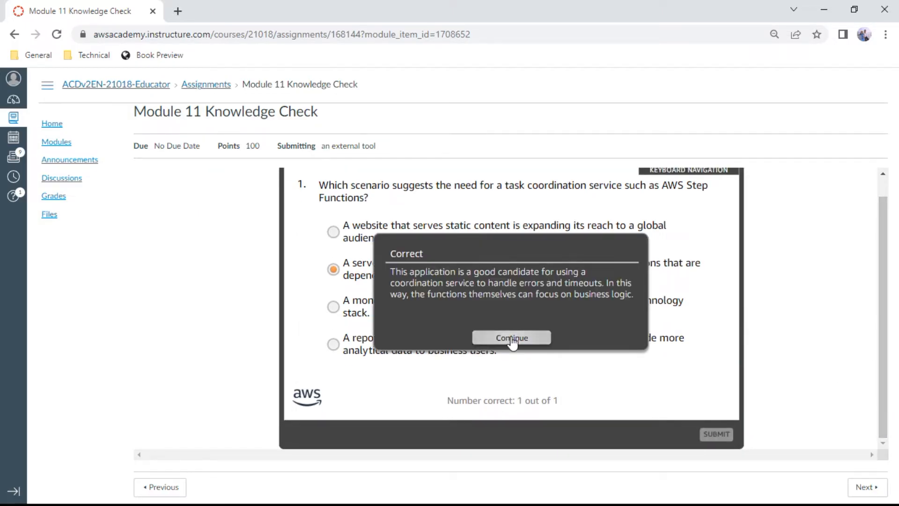
{"action": "left_click", "coordinate": [511, 338]}
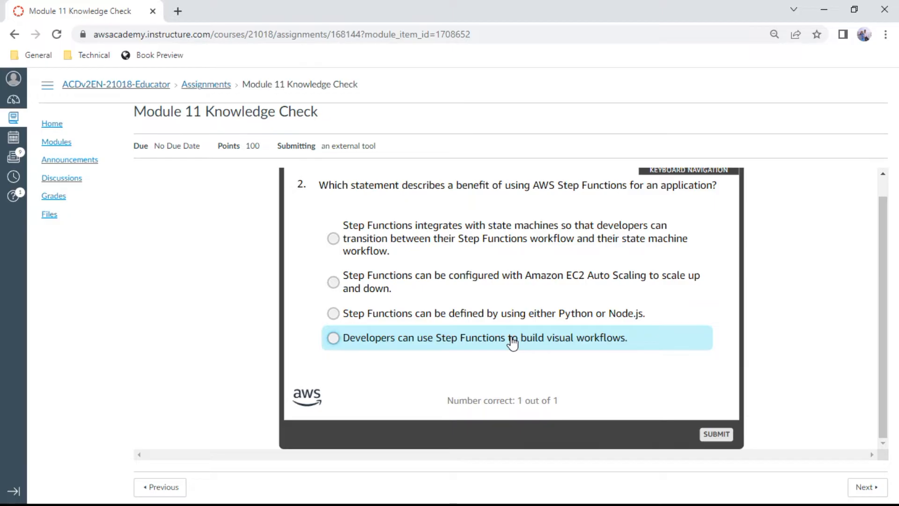
Step: Answer question 2 with 'Developers can use Step Functions to build visual workflows'
{"action": "left_click", "coordinate": [333, 338]}
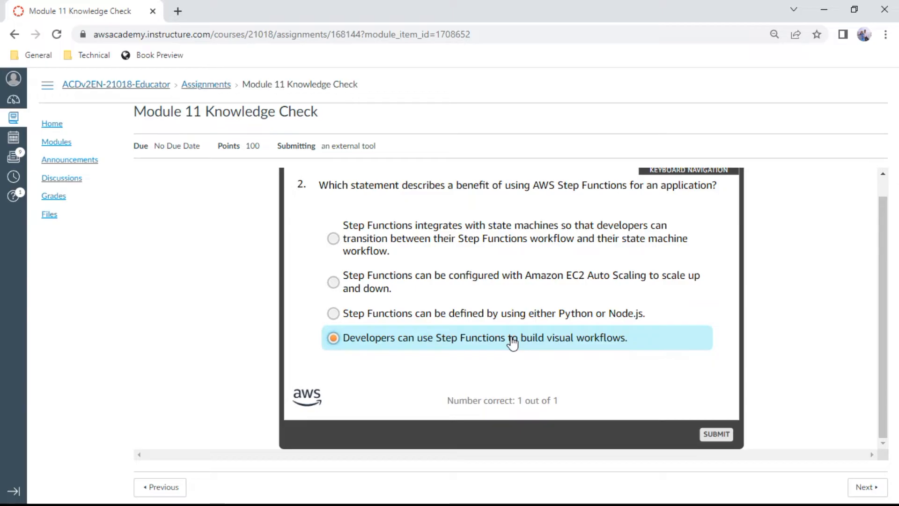
{"action": "mouse_move", "coordinate": [697, 391]}
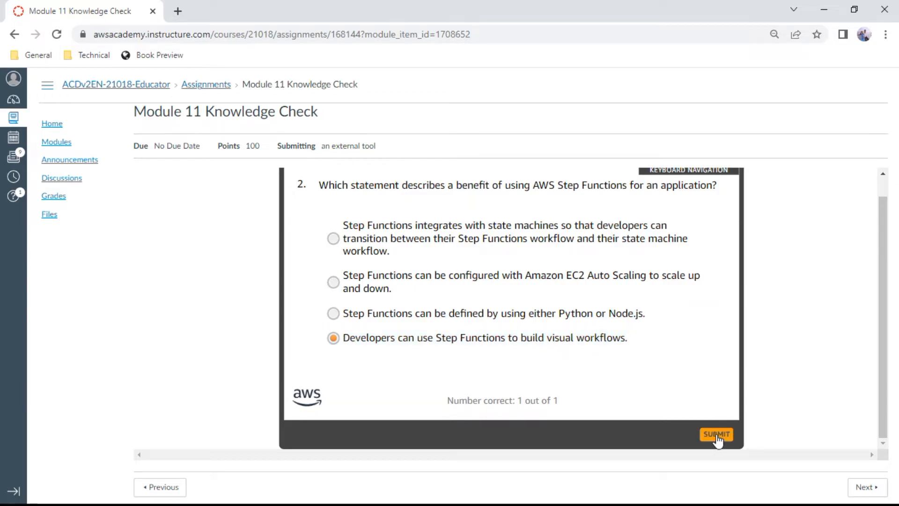
{"action": "left_click", "coordinate": [716, 434]}
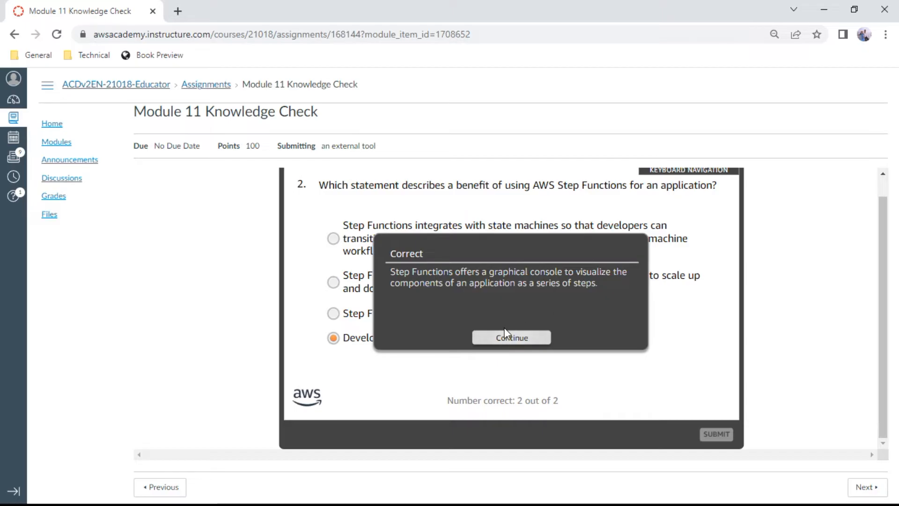
{"action": "left_click", "coordinate": [511, 337]}
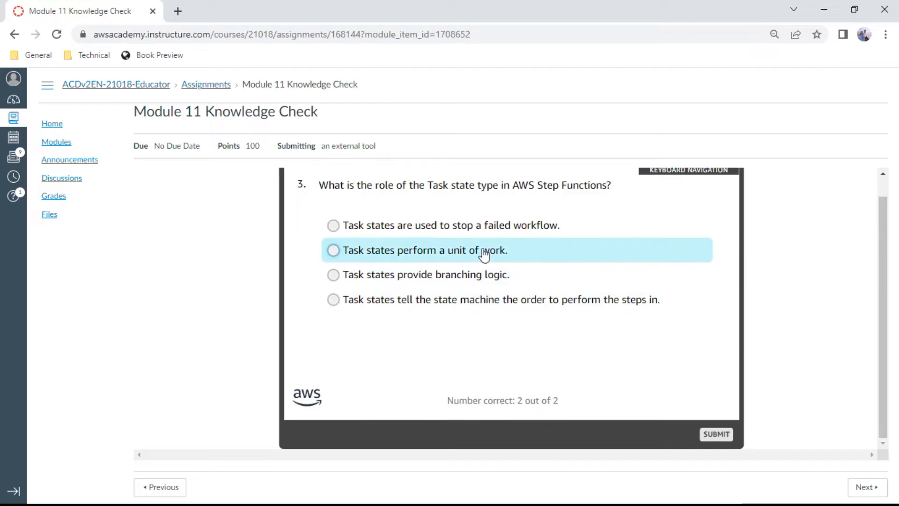
Step: Answer question 3 with 'Task states perform a unit of work' and continue
{"action": "left_click", "coordinate": [333, 250]}
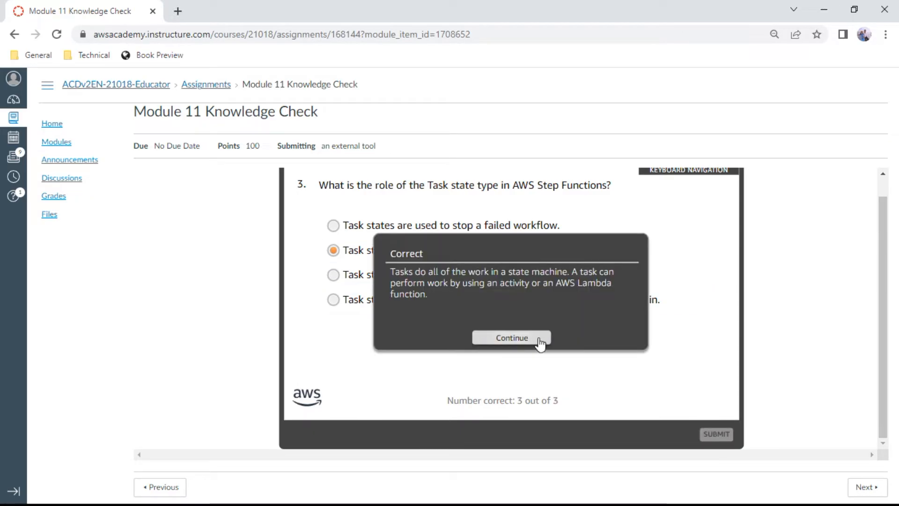
{"action": "left_click", "coordinate": [511, 337]}
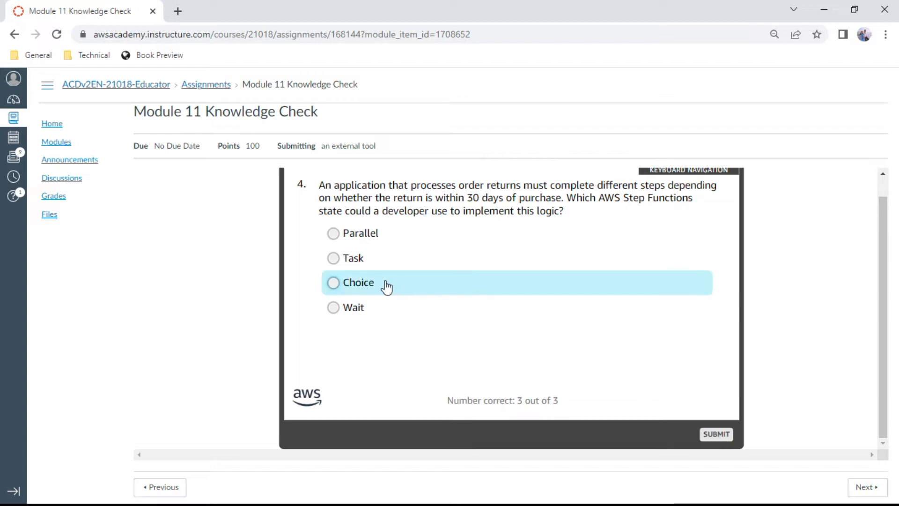
Step: Answer question 4 by choosing the Choice state and continue
{"action": "left_click", "coordinate": [332, 282]}
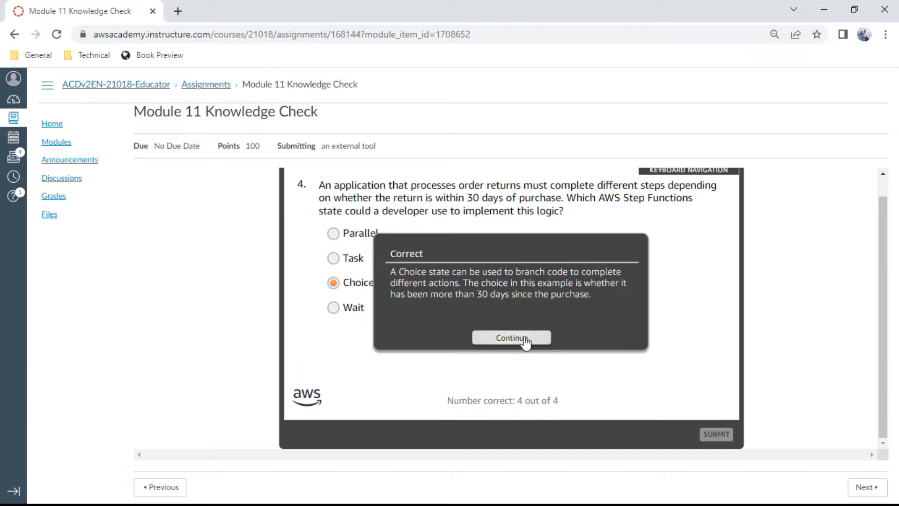
{"action": "left_click", "coordinate": [510, 337]}
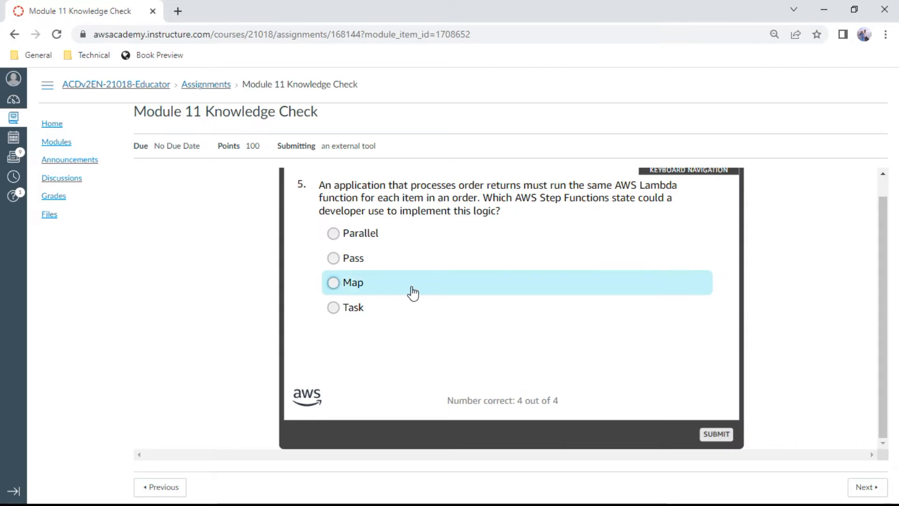
Step: Submit the Map state as the answer to question 5 and continue
{"action": "left_click", "coordinate": [333, 282]}
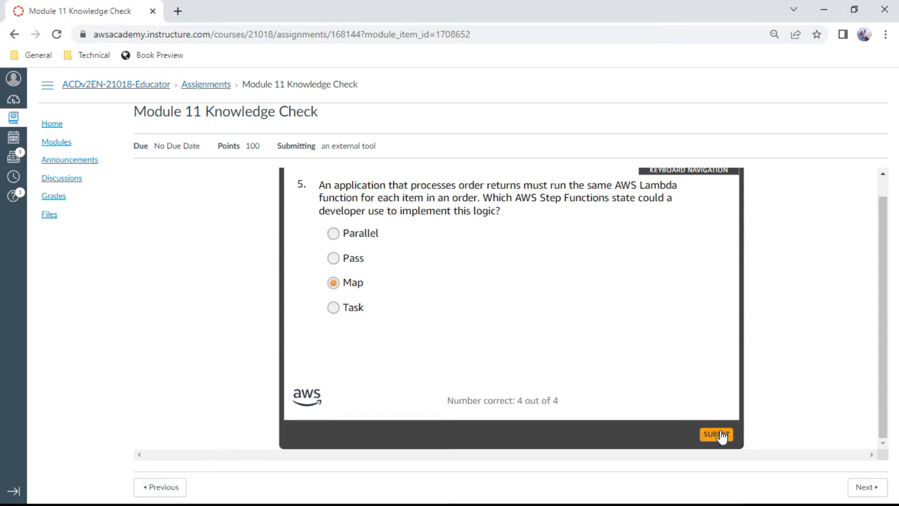
{"action": "left_click", "coordinate": [716, 434]}
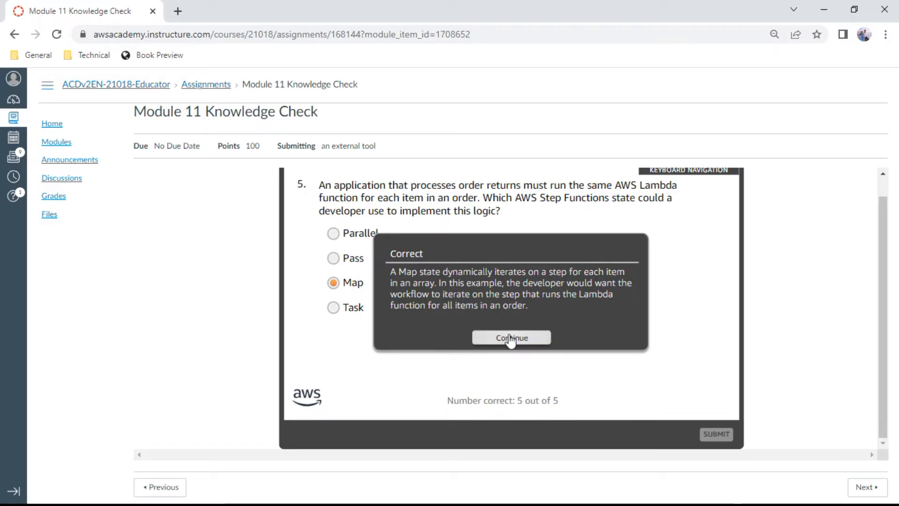
{"action": "left_click", "coordinate": [511, 338]}
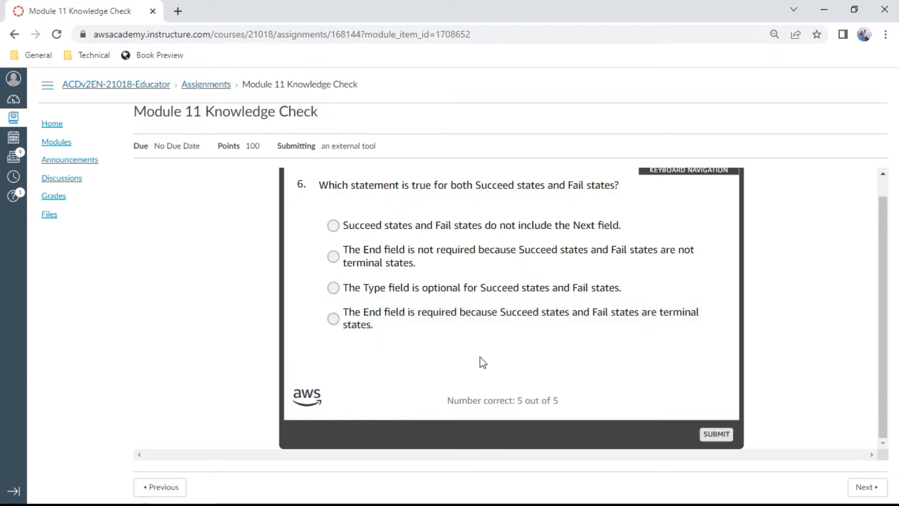
{"action": "mouse_move", "coordinate": [481, 363]}
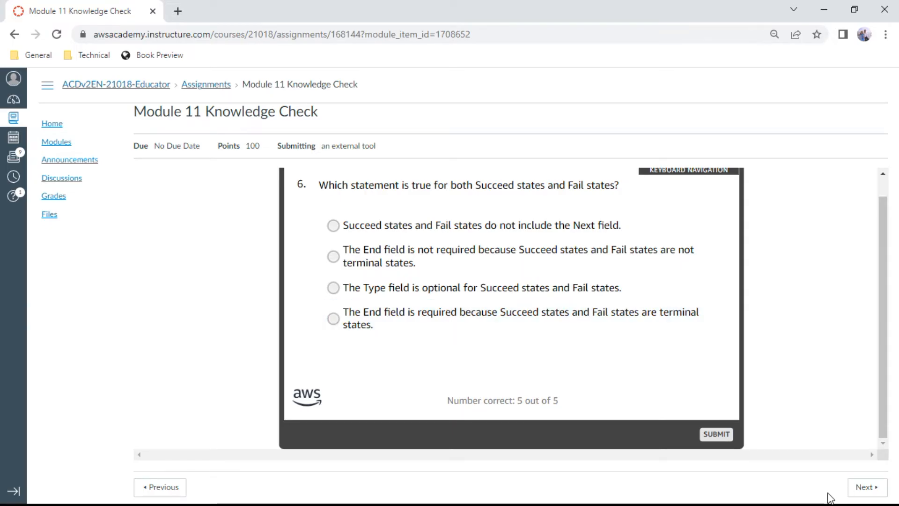
{"action": "mouse_move", "coordinate": [511, 214]}
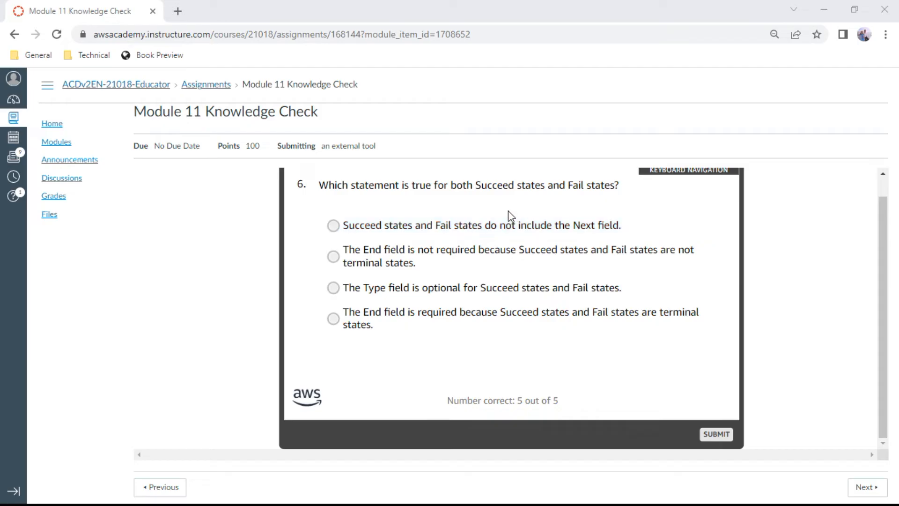
Step: Submit 'Succeed states and Fail states do not include the Next field' for question 6
{"action": "left_click", "coordinate": [333, 224]}
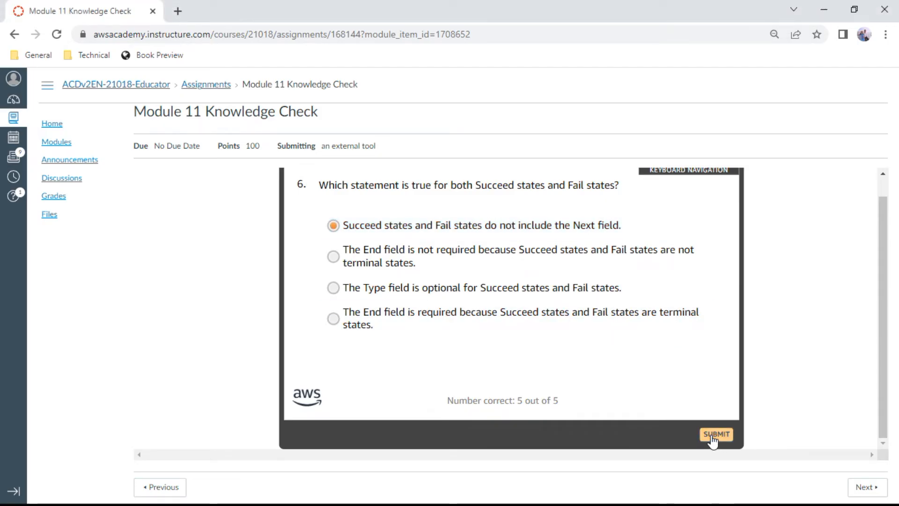
{"action": "left_click", "coordinate": [716, 434]}
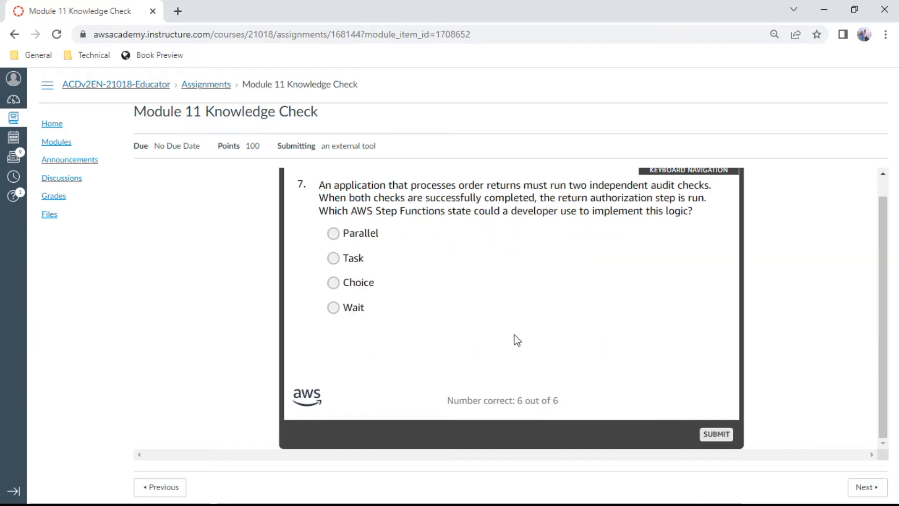
{"action": "mouse_move", "coordinate": [423, 368]}
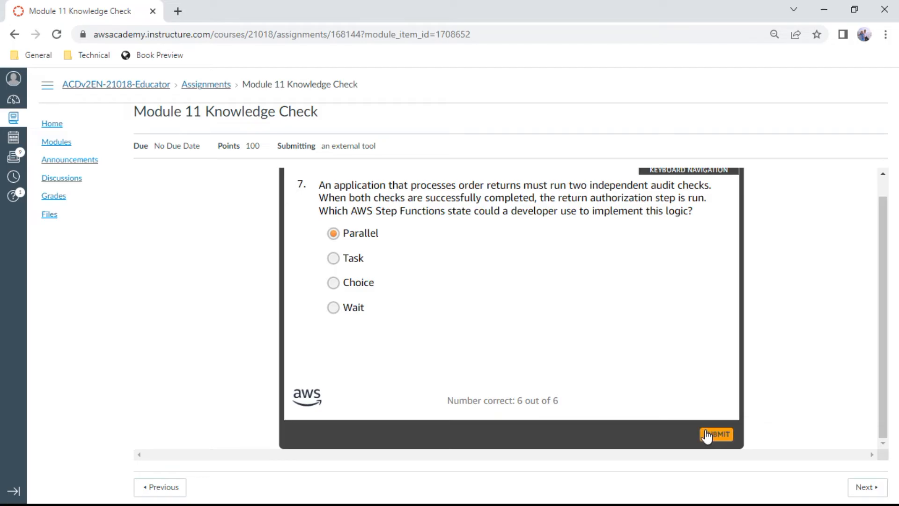
Step: Submit the Parallel state as the answer to question 7
{"action": "left_click", "coordinate": [716, 434]}
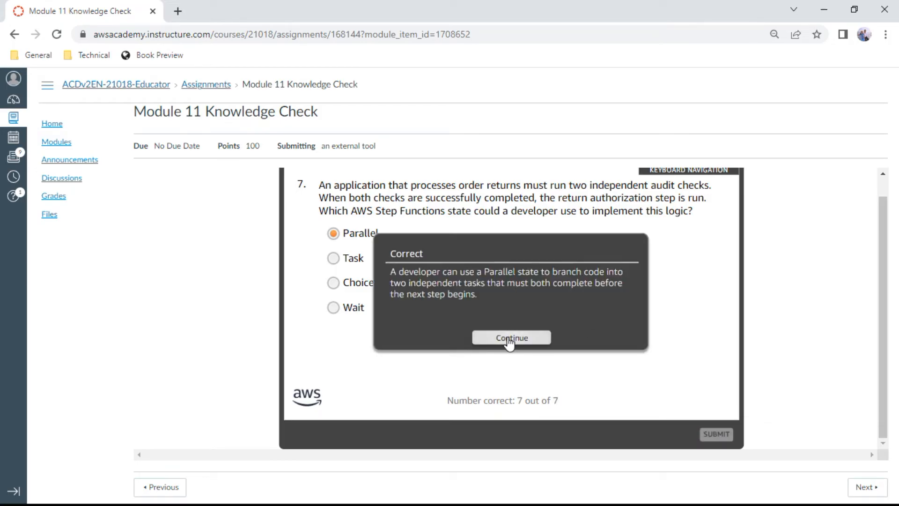
Step: Continue to question 8 and submit the GetActivityTask and SendTaskSuccess option
{"action": "left_click", "coordinate": [511, 337]}
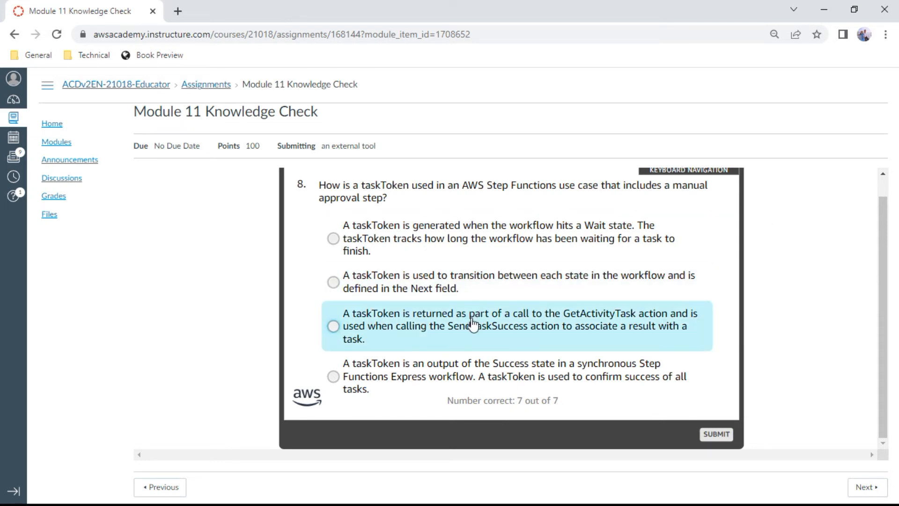
{"action": "left_click", "coordinate": [333, 326]}
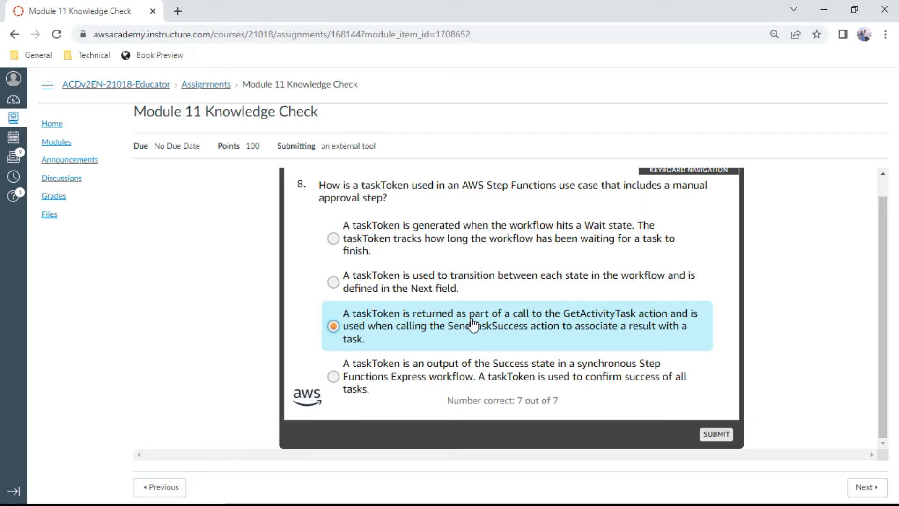
{"action": "mouse_move", "coordinate": [617, 339]}
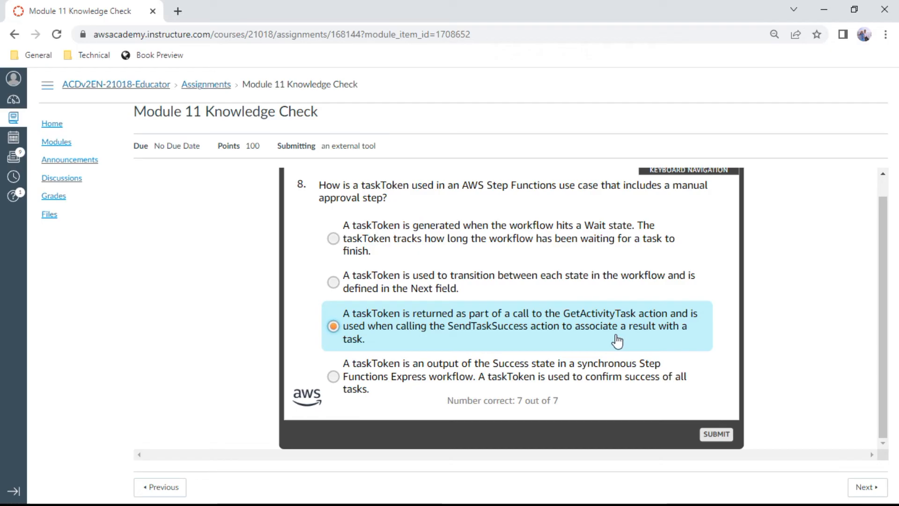
{"action": "mouse_move", "coordinate": [754, 339]}
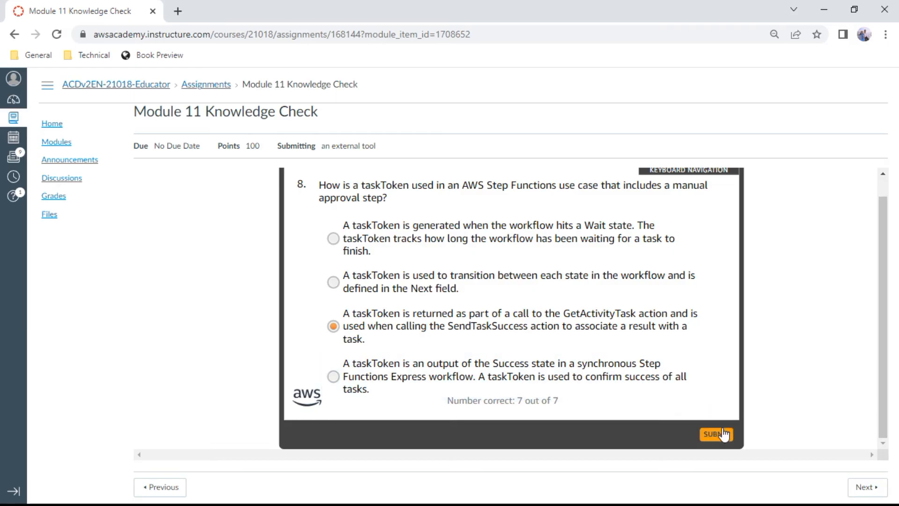
{"action": "left_click", "coordinate": [716, 434]}
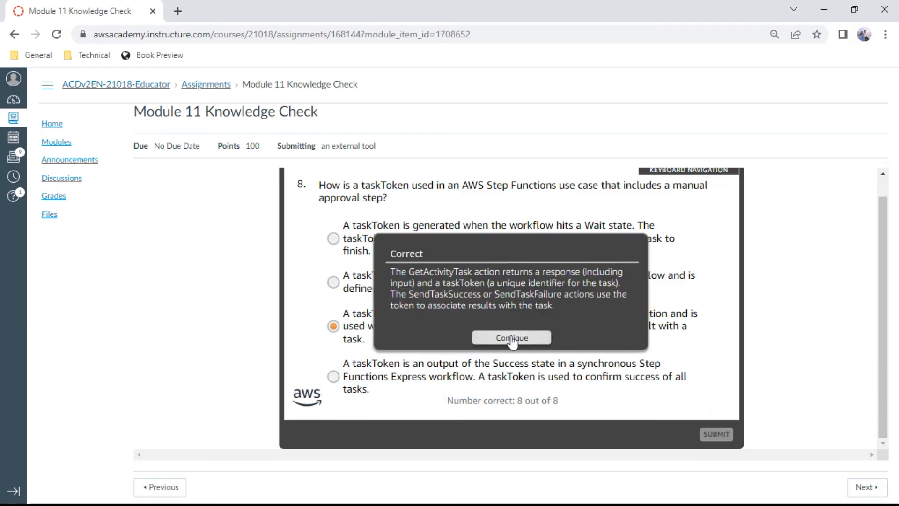
Step: Move to question 9 and submit the high-rate IoT events use case as the answer
{"action": "left_click", "coordinate": [510, 337]}
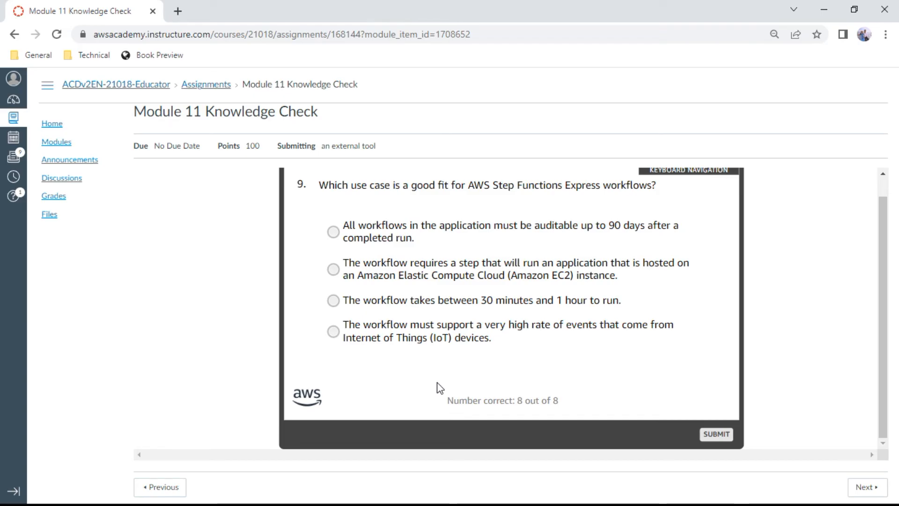
{"action": "left_click", "coordinate": [333, 331]}
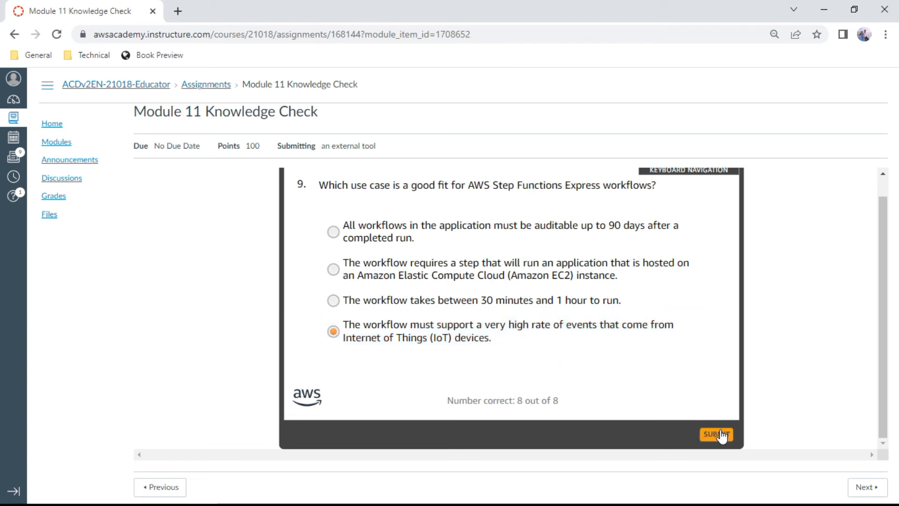
{"action": "left_click", "coordinate": [715, 434]}
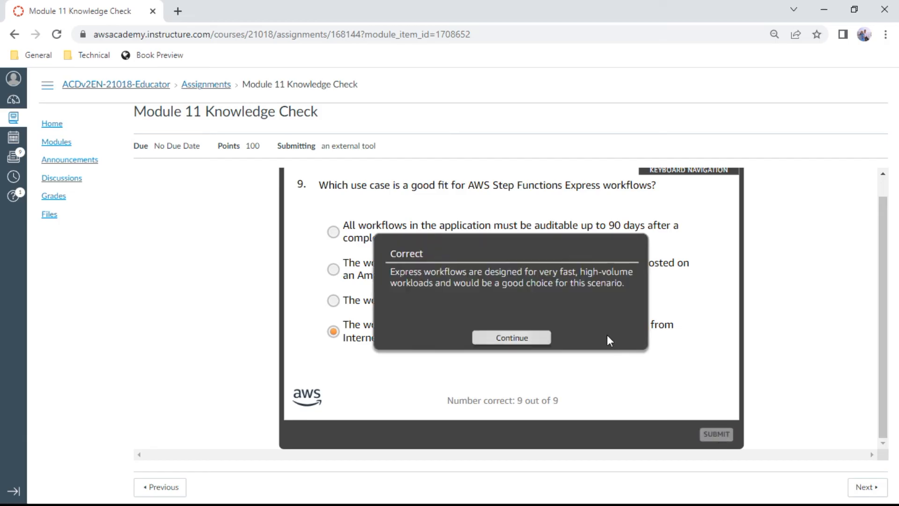
Step: Submit the Amazon API Gateway statement for question 10, then view the 100% results summary
{"action": "left_click", "coordinate": [510, 337]}
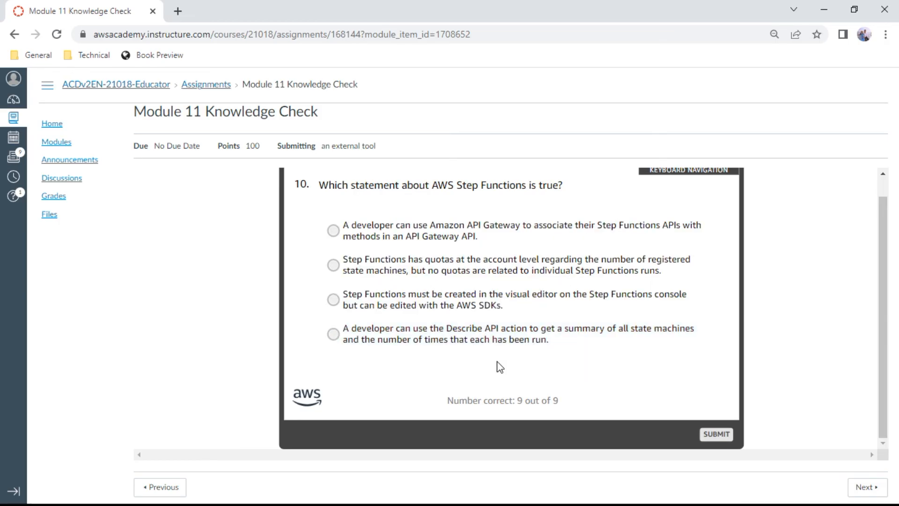
{"action": "mouse_move", "coordinate": [447, 371]}
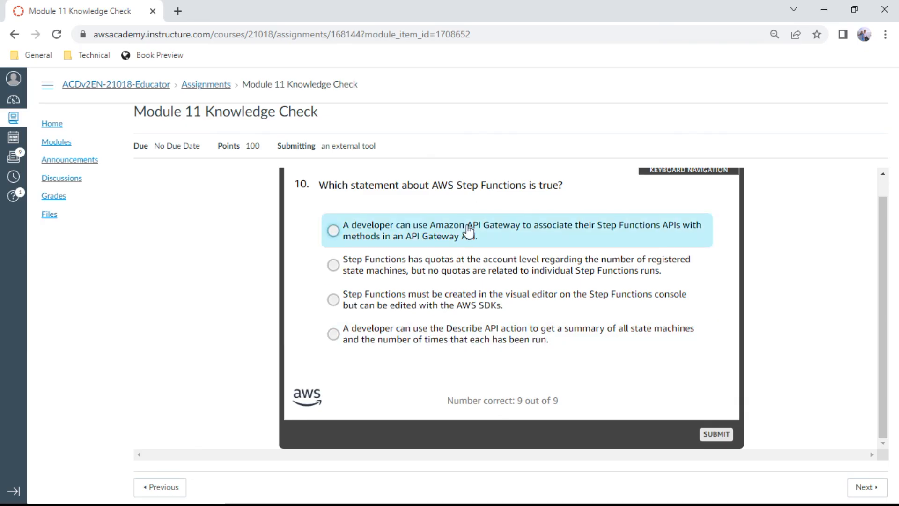
{"action": "mouse_move", "coordinate": [513, 211]}
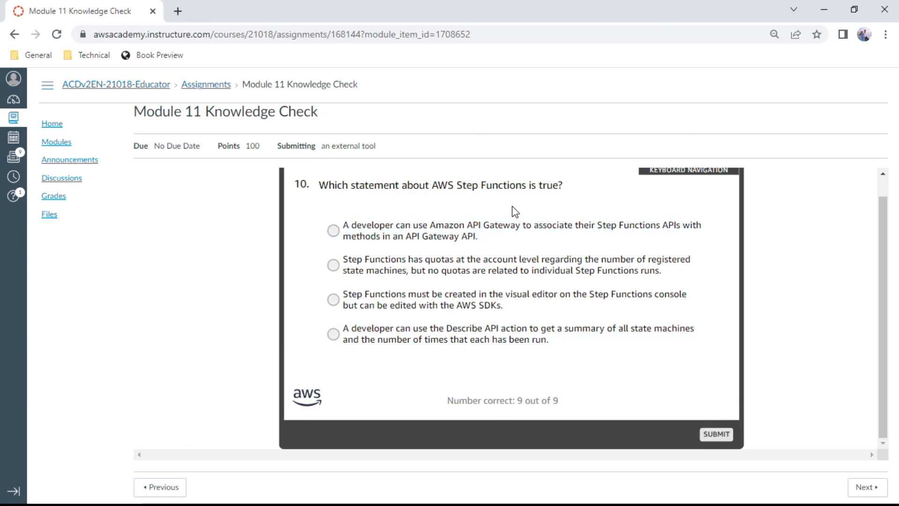
{"action": "left_click", "coordinate": [333, 230]}
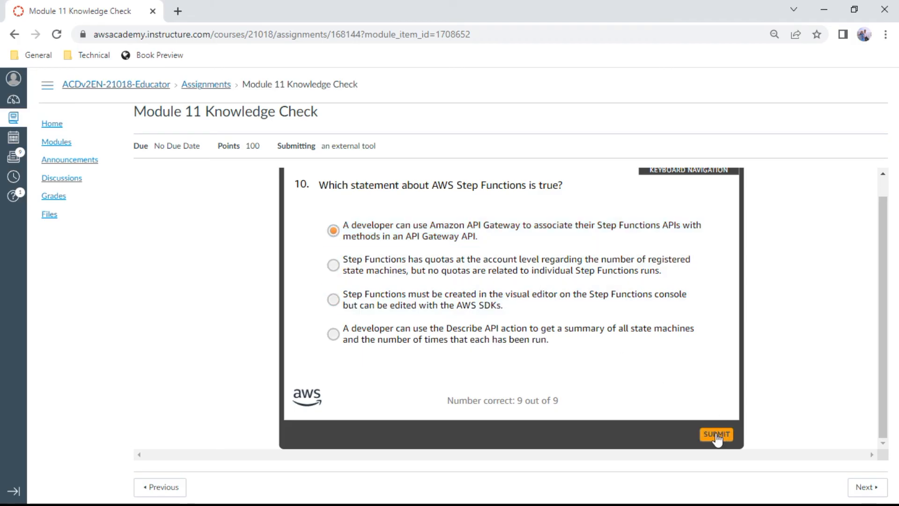
{"action": "left_click", "coordinate": [716, 434]}
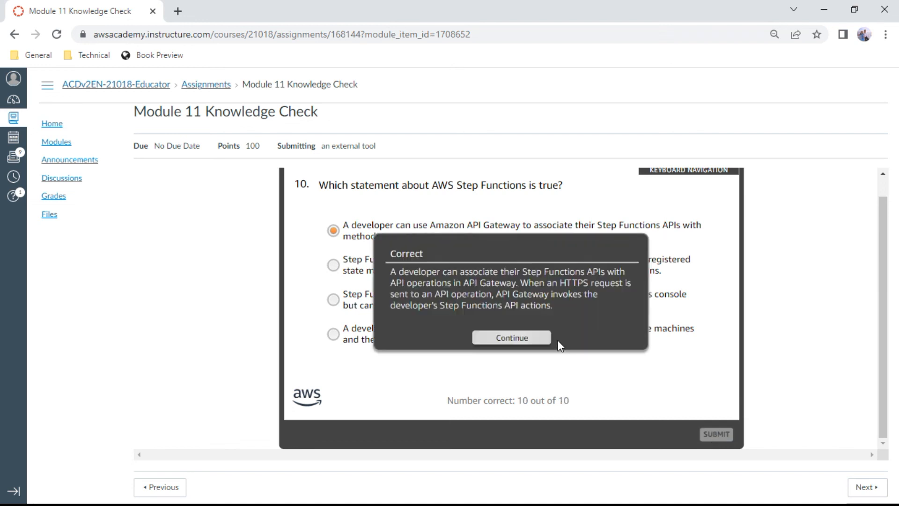
{"action": "left_click", "coordinate": [510, 337]}
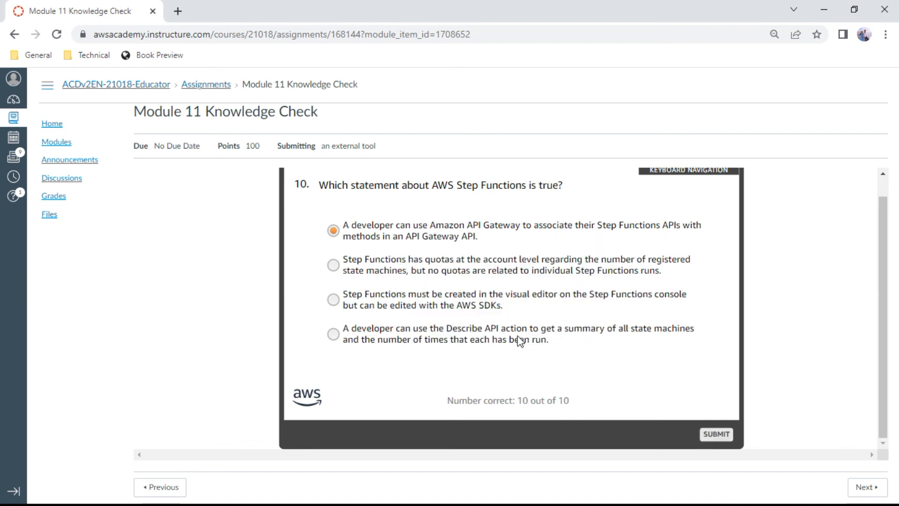
{"action": "left_click", "coordinate": [716, 434]}
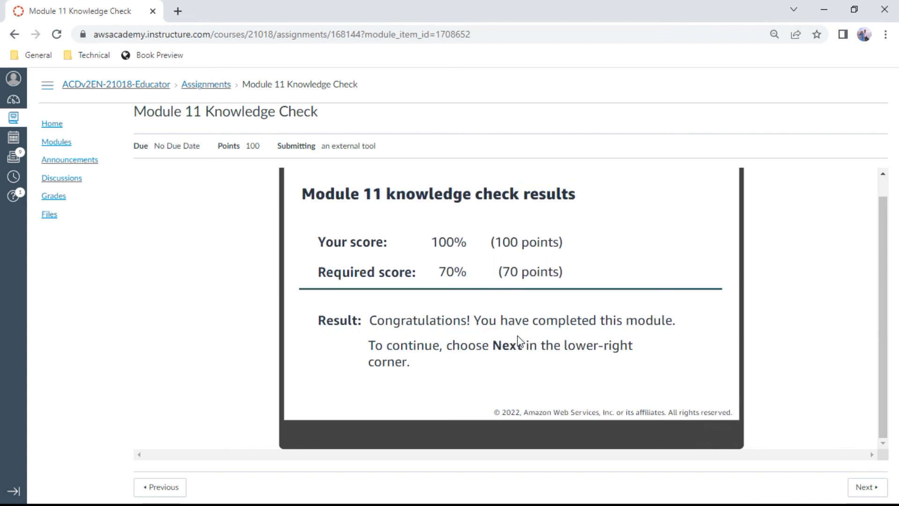